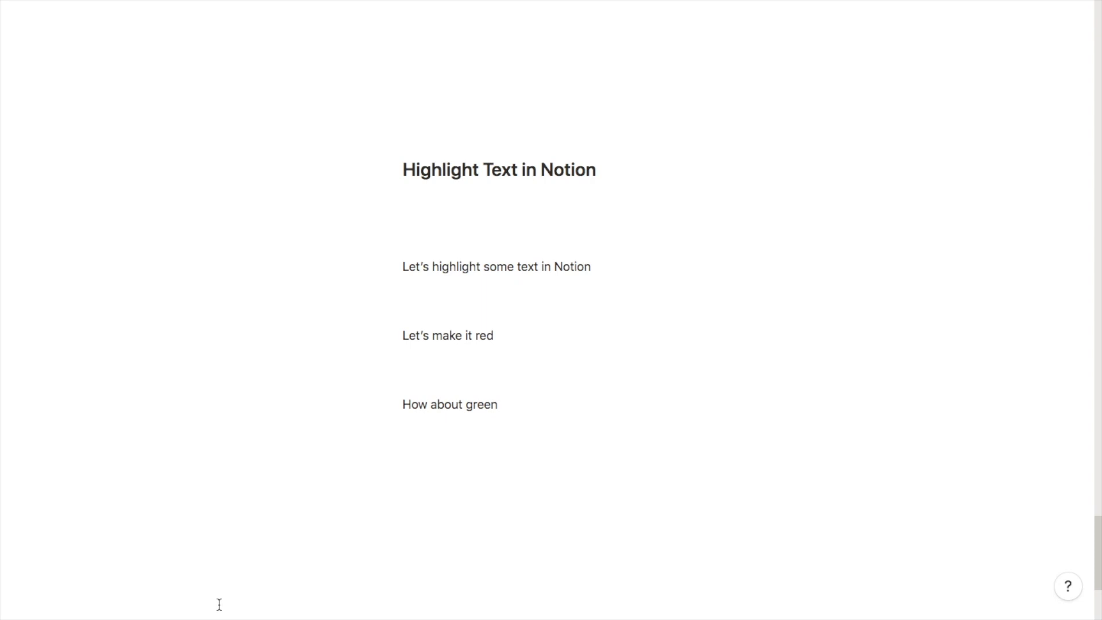
mouse_move(598, 264)
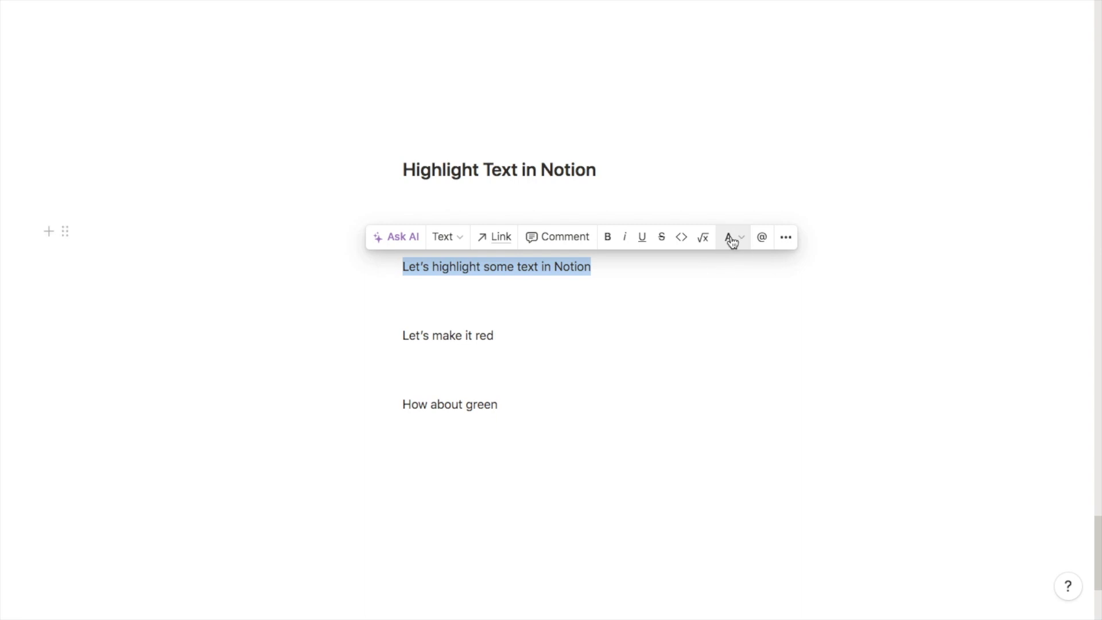
- Apply a yellow background highlight to the line "Let's highlight some text in Notion"
click(731, 236)
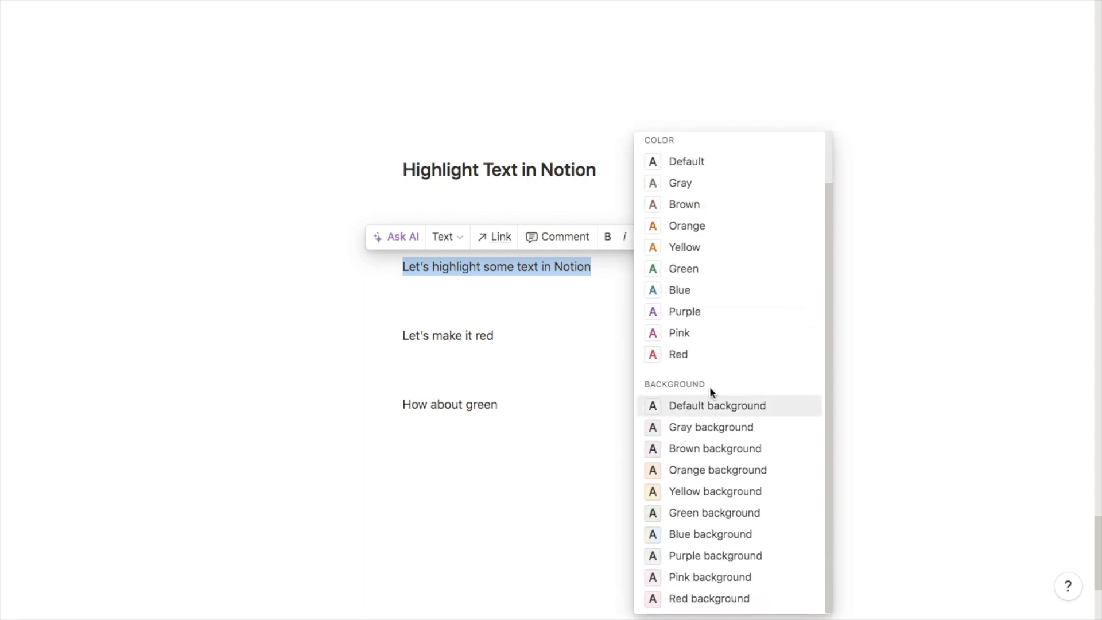
mouse_move(717, 470)
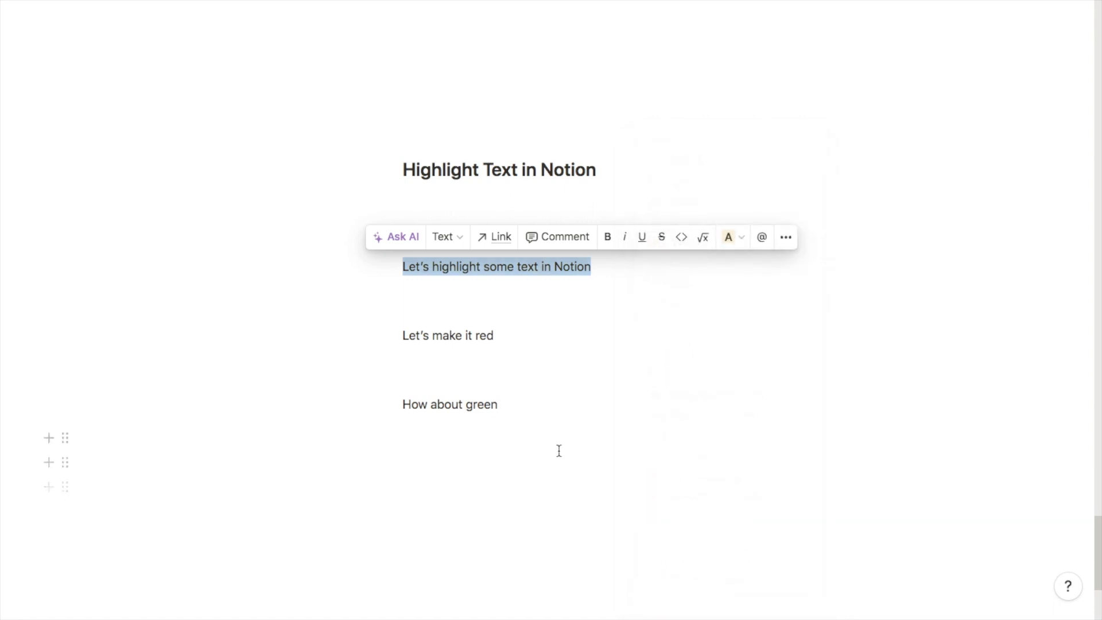
click(490, 257)
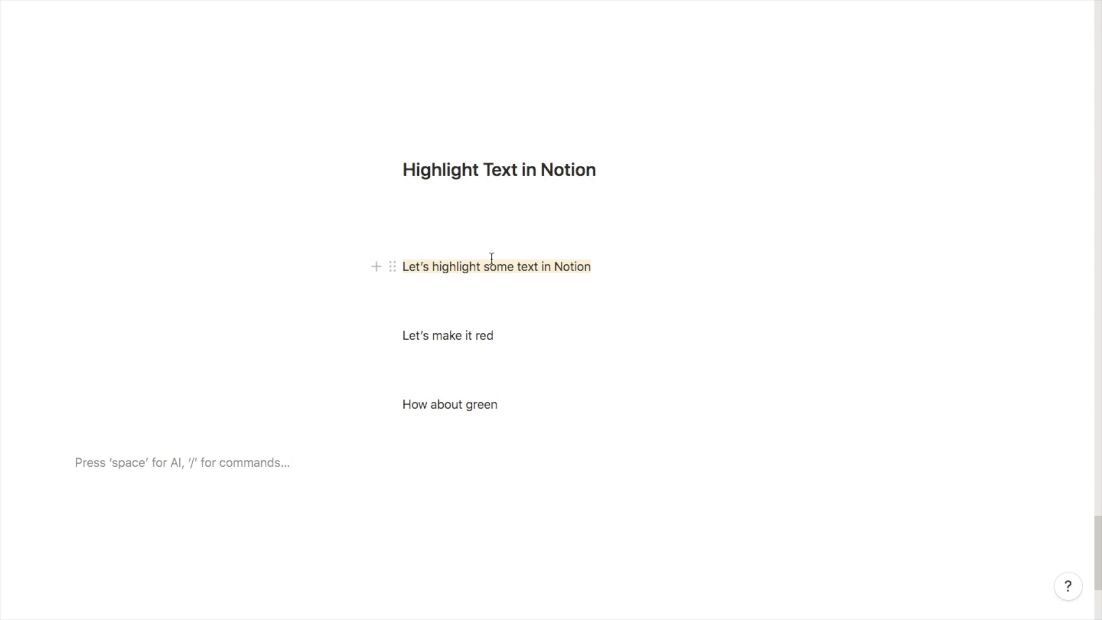